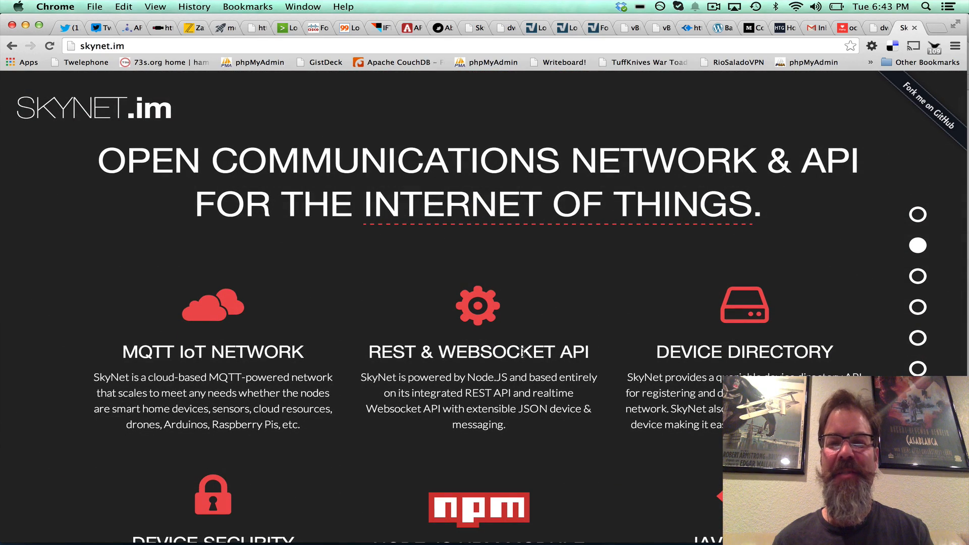
Scroll the homepage down past the headline to the MQTT, API, directory, security and npm feature tiles.
scroll("down", 3)
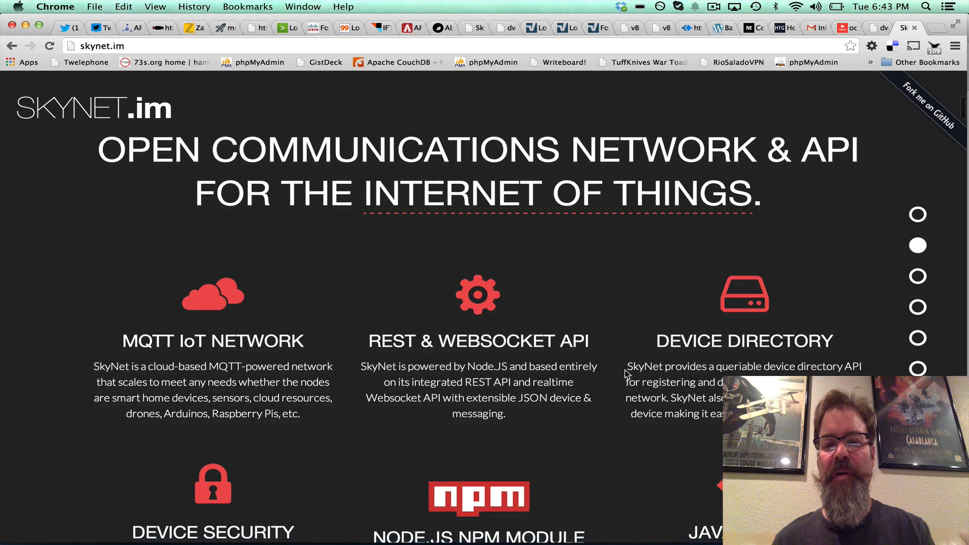
scroll("down", 3)
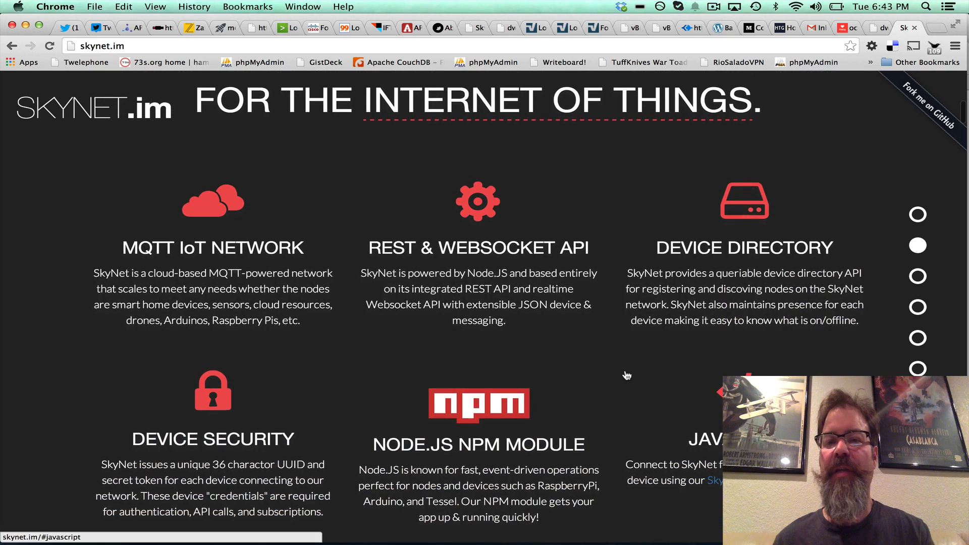
scroll("down", 3)
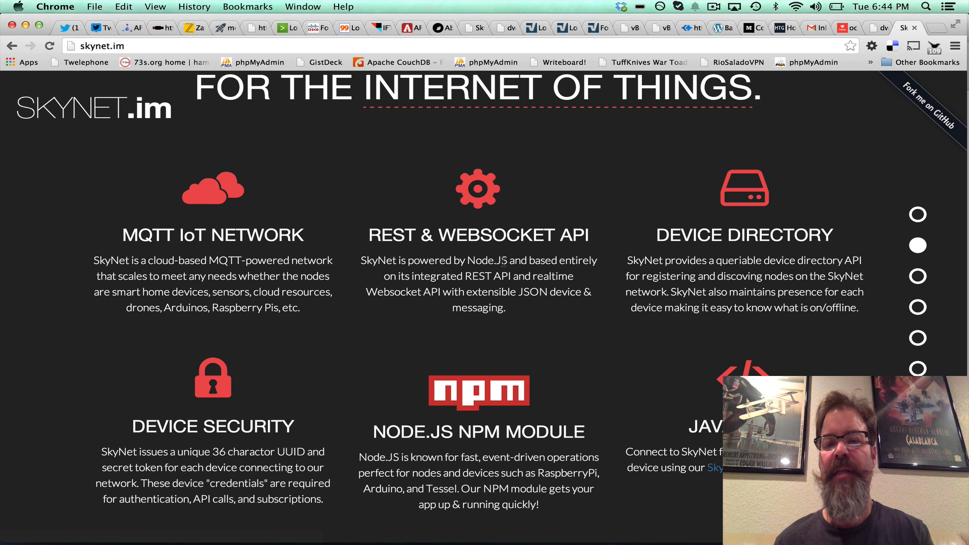
scroll("down", 3)
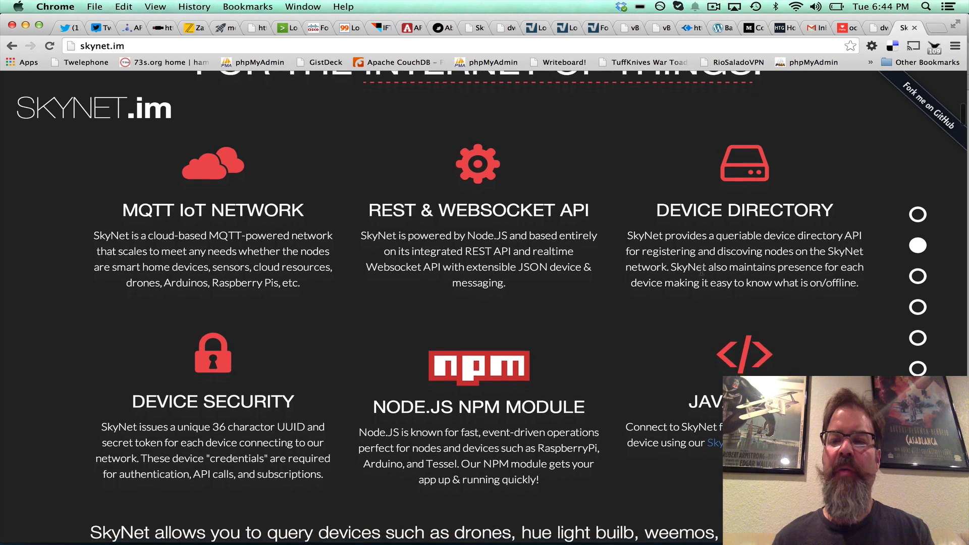
scroll("down", 3)
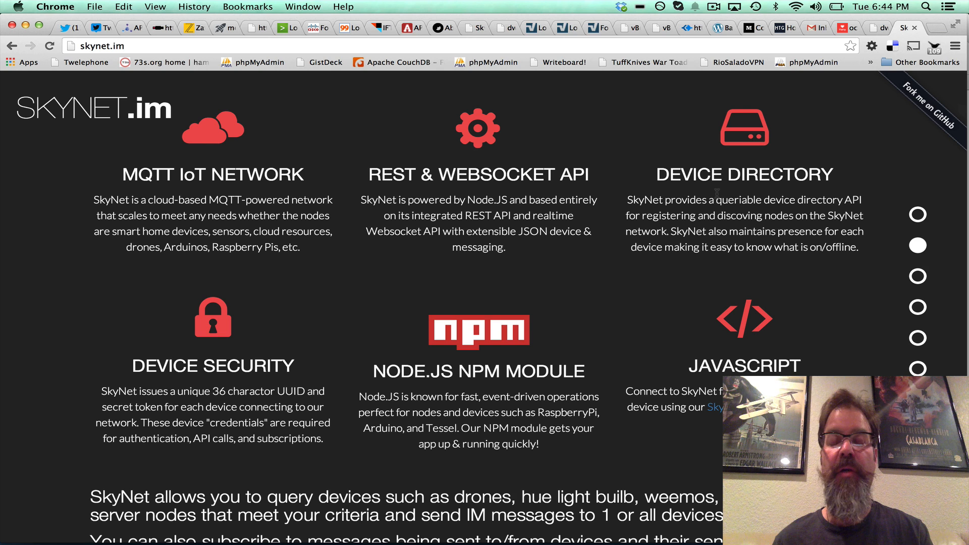
mouse_move(262, 431)
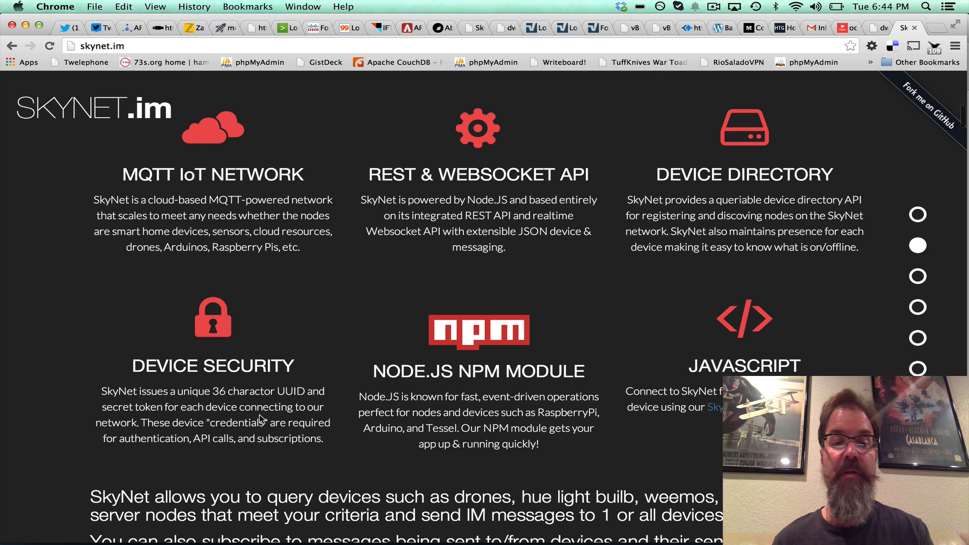
Scroll past the feature grid to the SkyNet.JS entry and the query-and-subscribe paragraph.
scroll("down", 3)
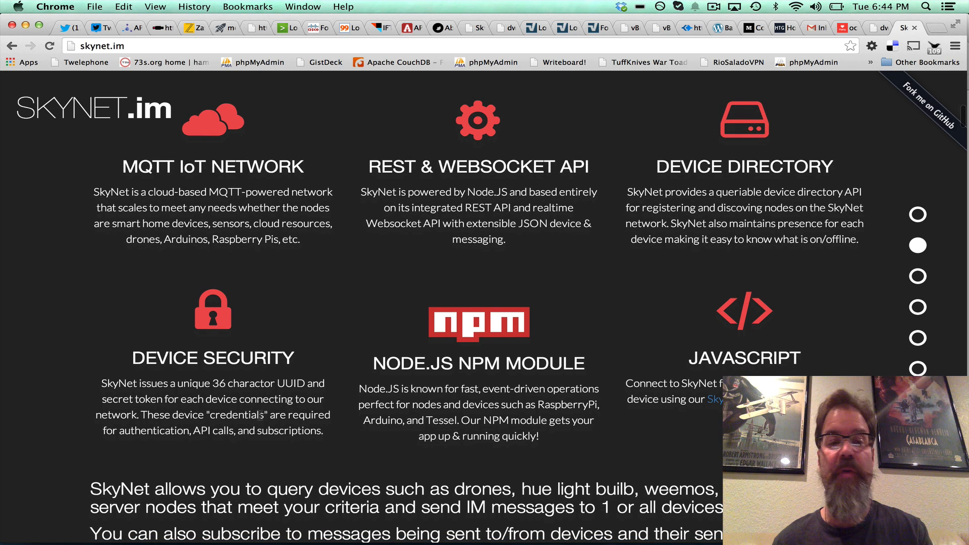
scroll("down", 3)
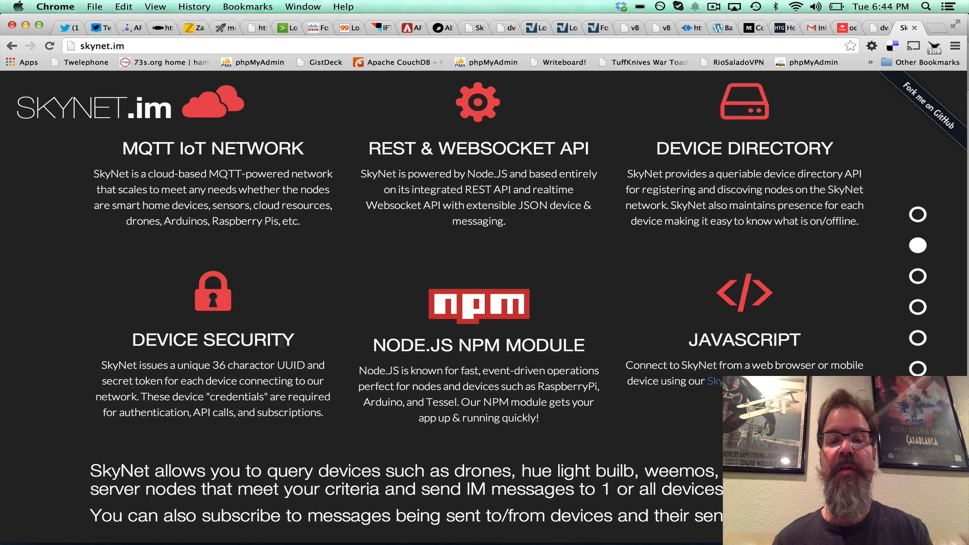
mouse_move(236, 385)
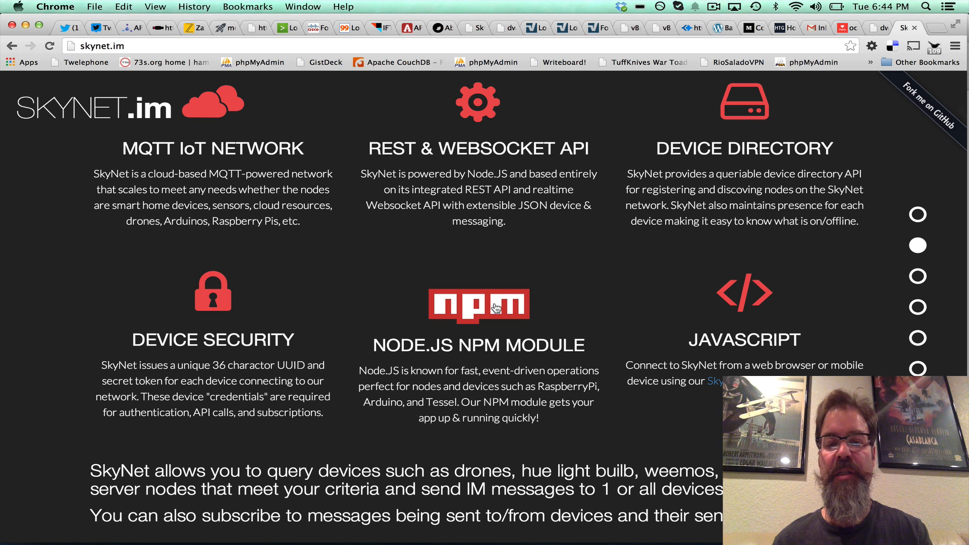
scroll("down", 3)
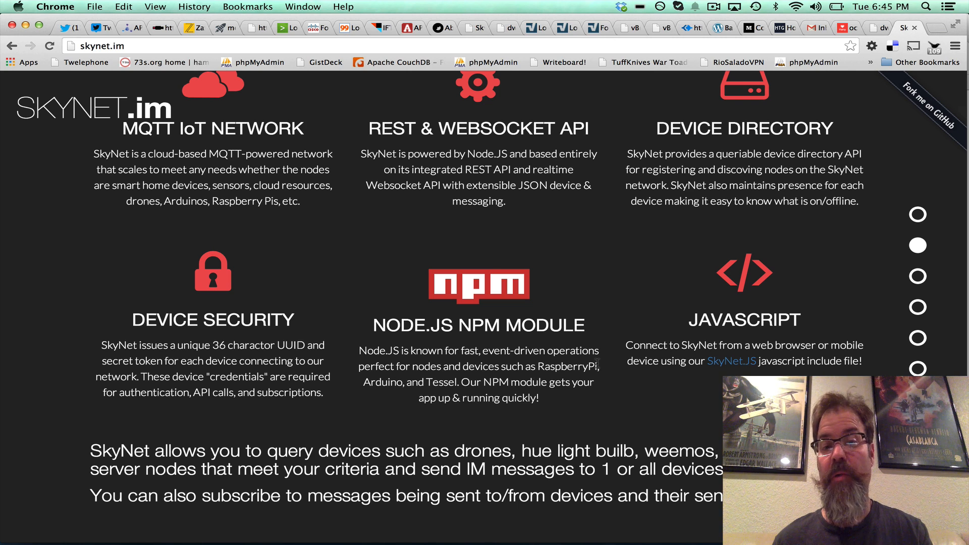
scroll("down", 3)
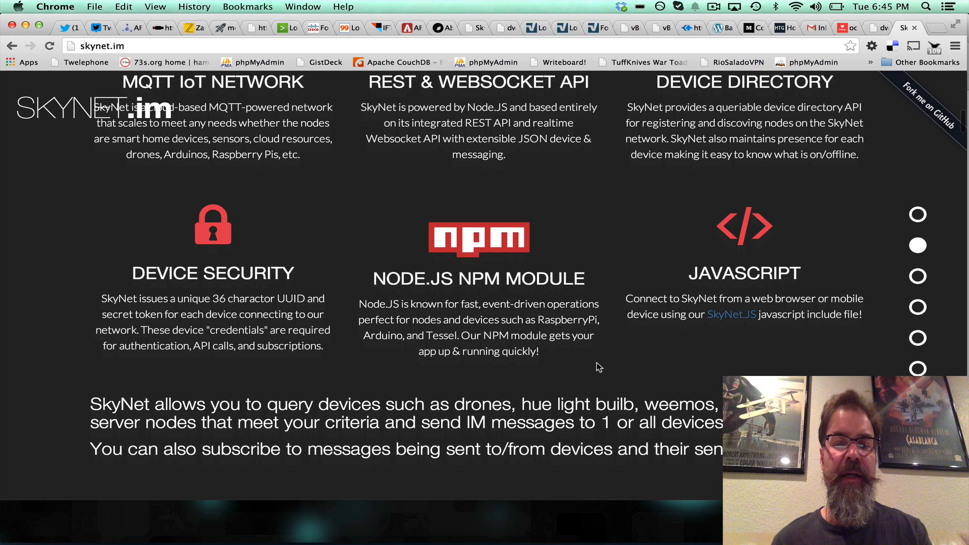
scroll("down", 3)
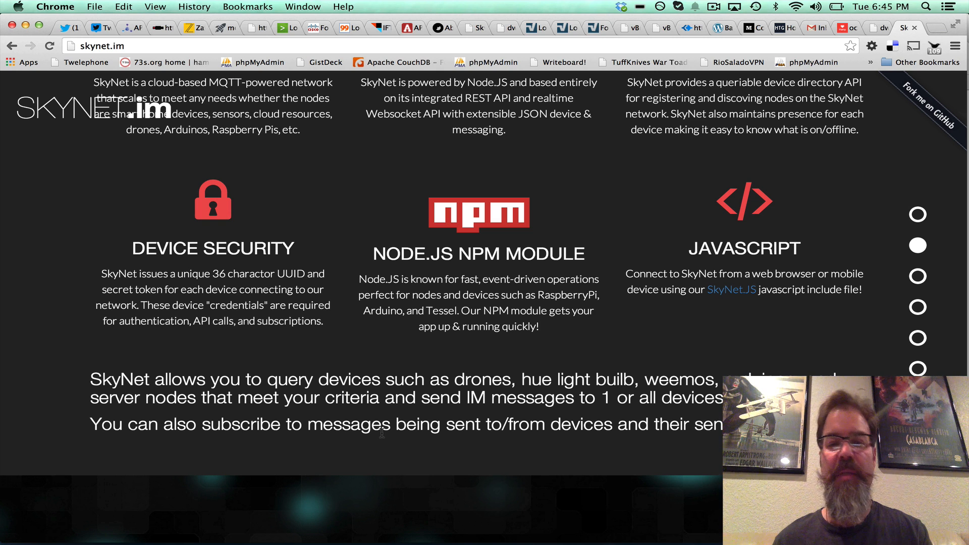
Scroll to the SKYNET 'Taking over the world' banner with the DEMO! button.
scroll("down", 3)
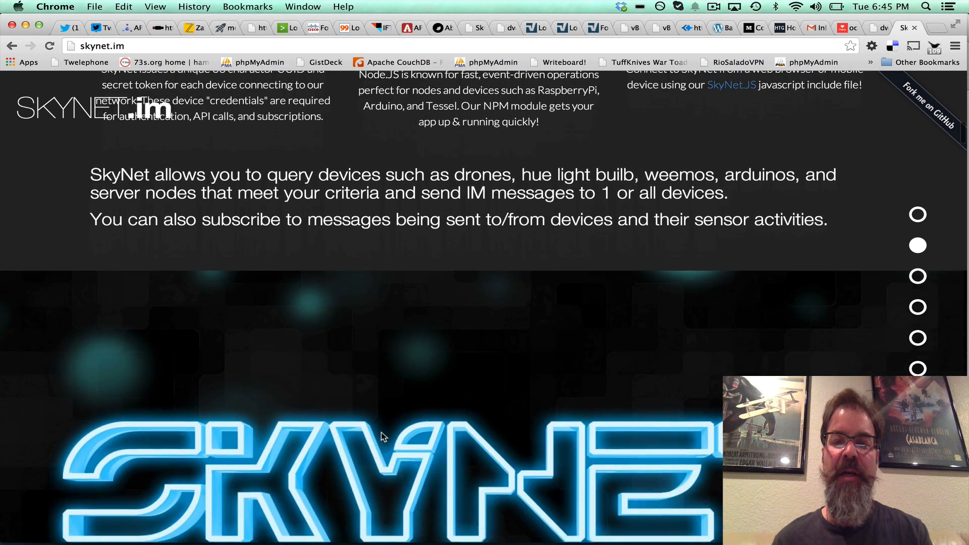
scroll("up", 3)
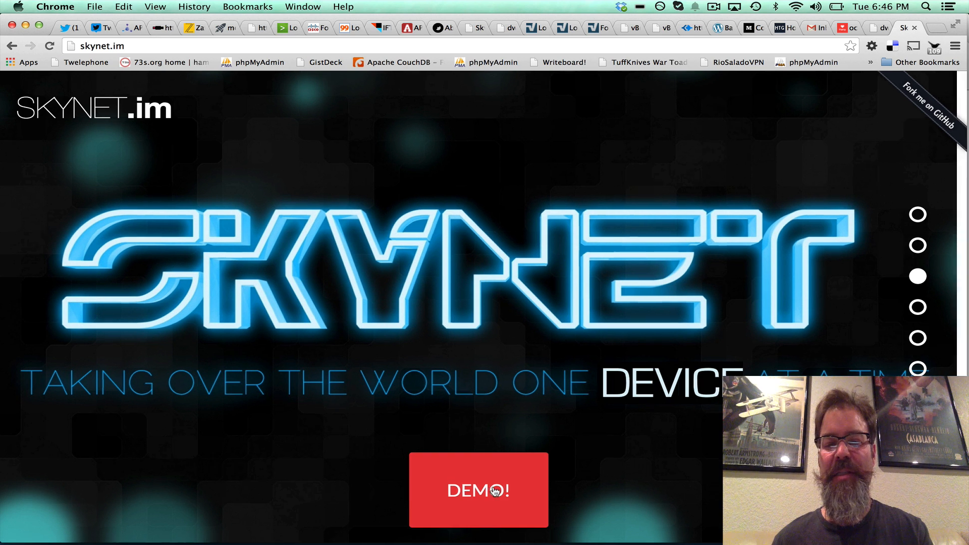
Launch the DEMO! dialog so a virtual device registers and reports live X/Y axis readings.
left_click(491, 490)
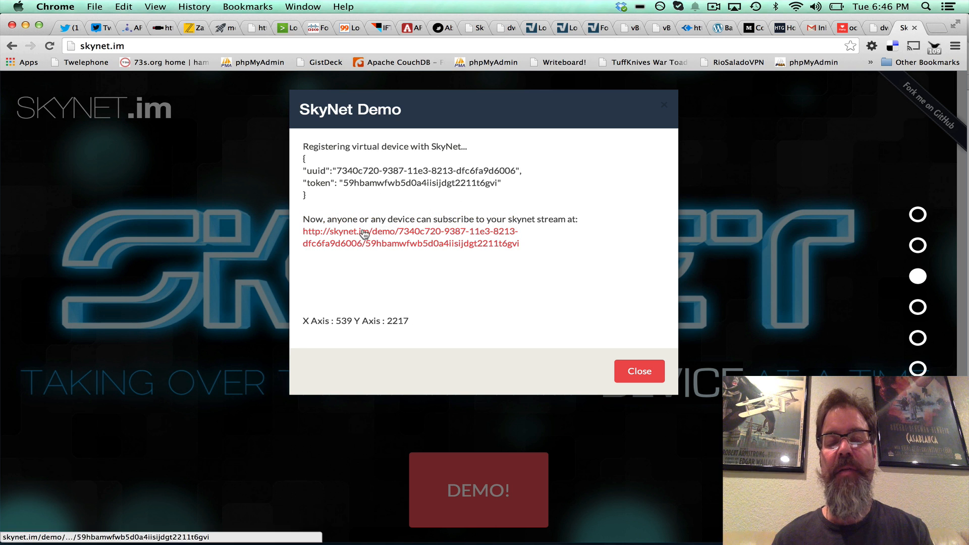
mouse_move(412, 238)
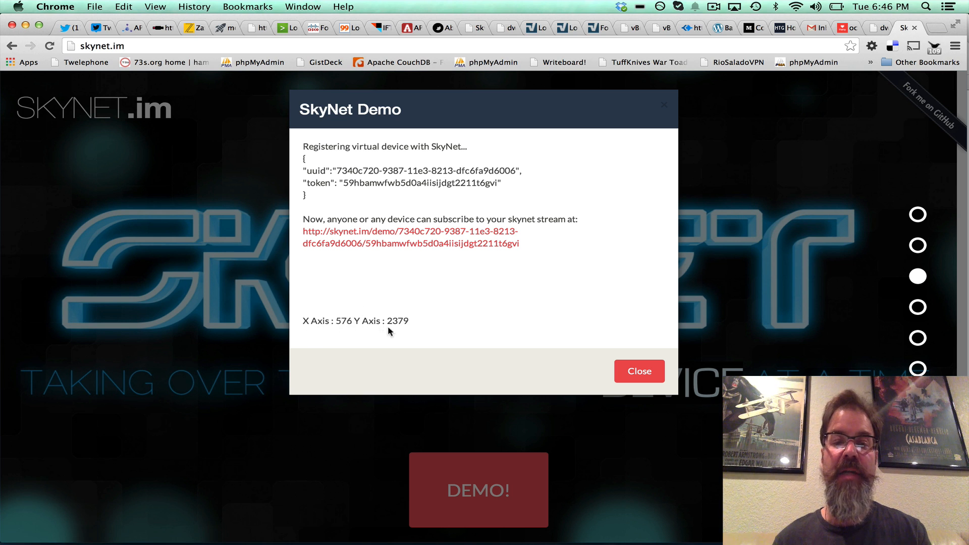
mouse_move(300, 245)
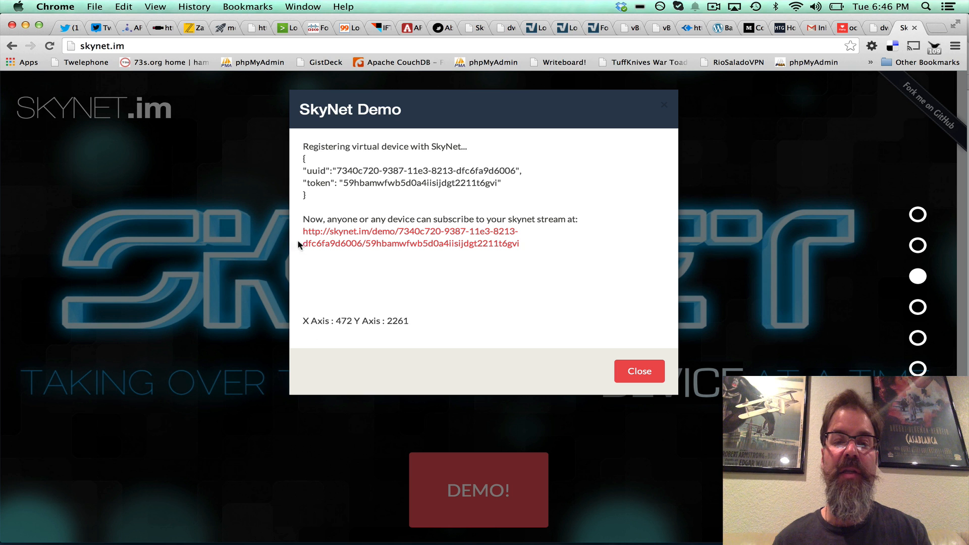
mouse_move(443, 304)
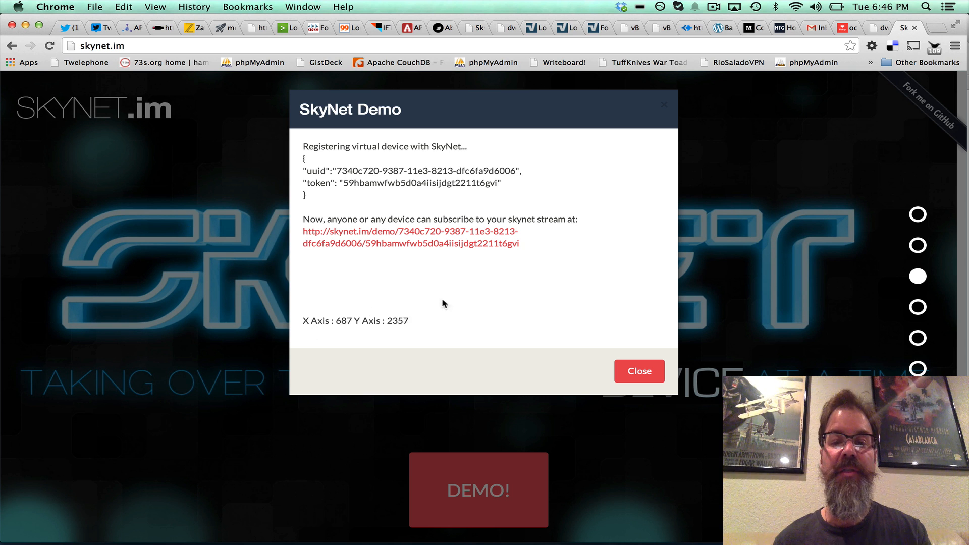
mouse_move(504, 287)
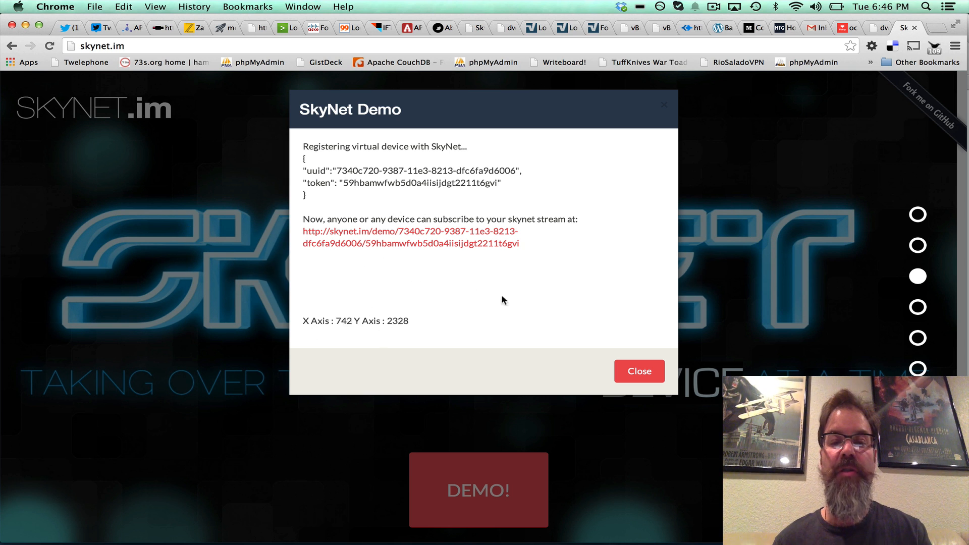
mouse_move(420, 237)
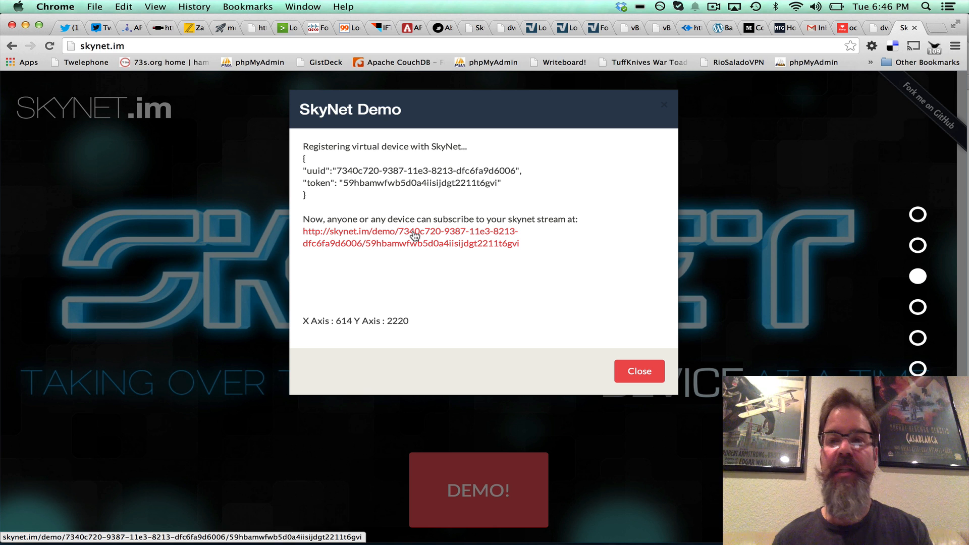
Open the device's subscriber stream page beside the homepage and dismiss the demo dialog.
left_click(416, 232)
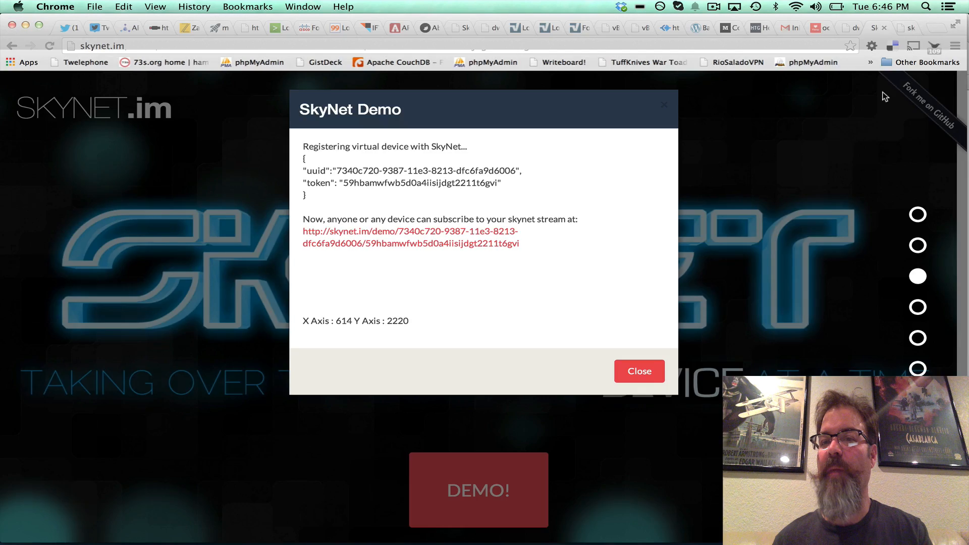
left_click(409, 230)
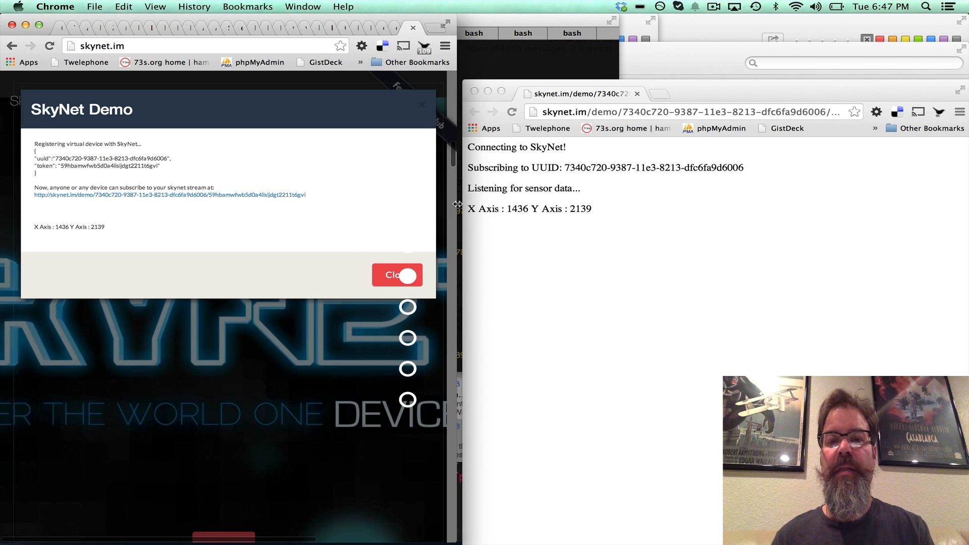
left_click(396, 275)
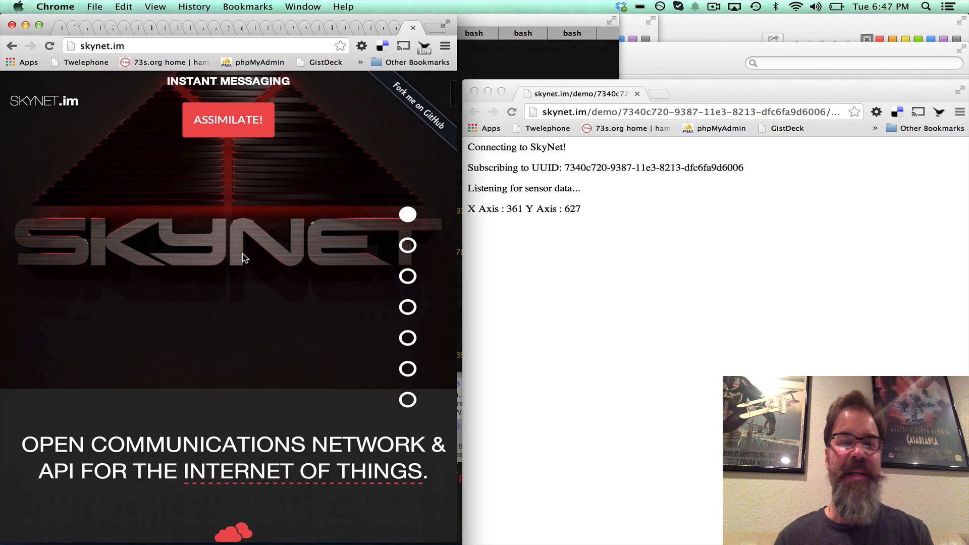
scroll("down", 3)
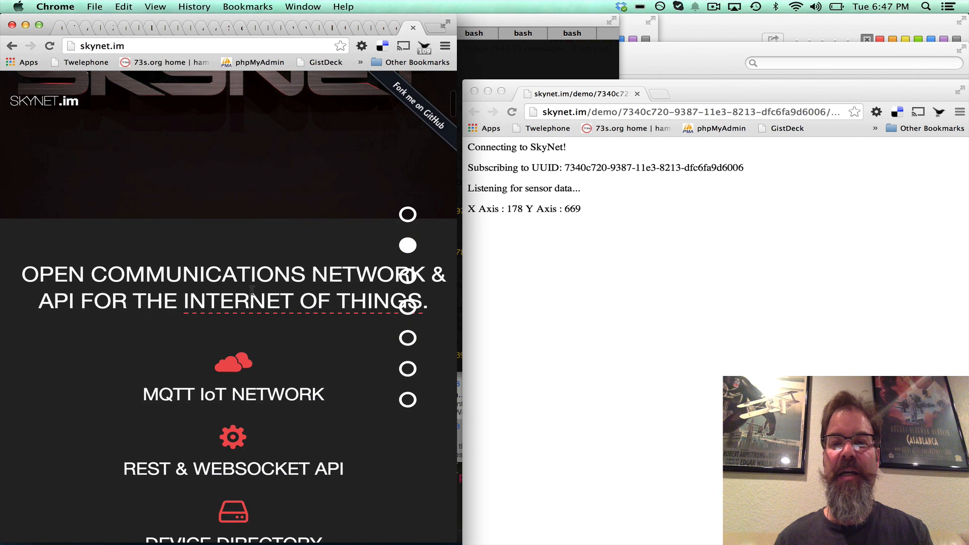